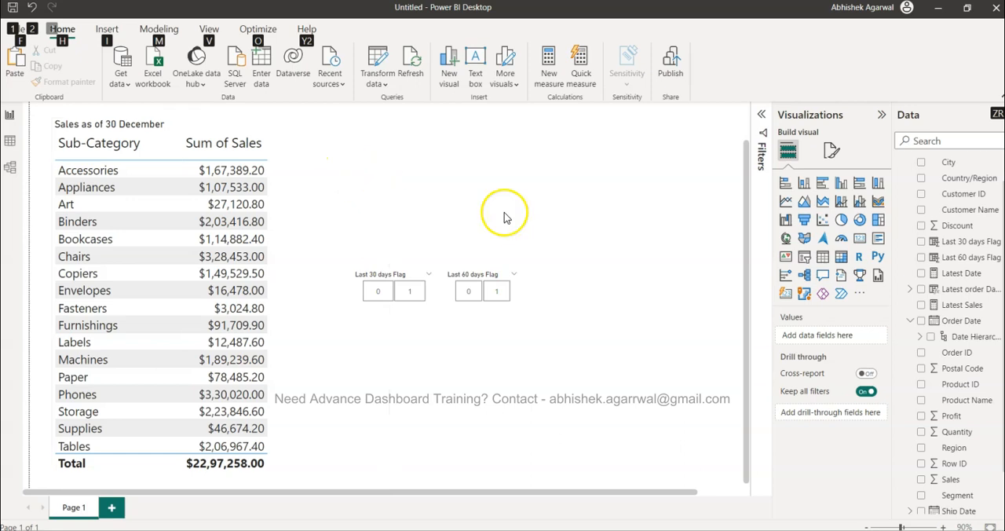
{"action": "mouse_move", "coordinate": [430, 192]}
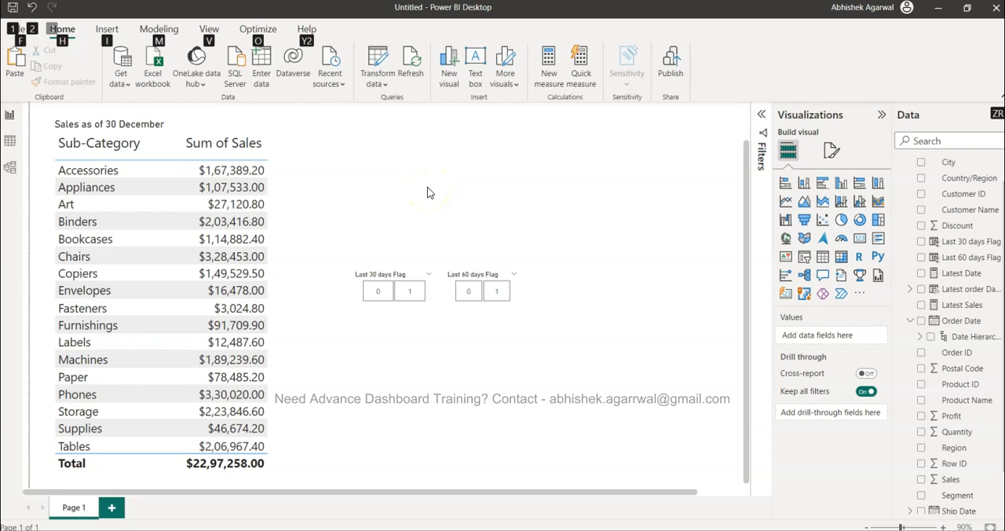
{"action": "mouse_move", "coordinate": [445, 227]}
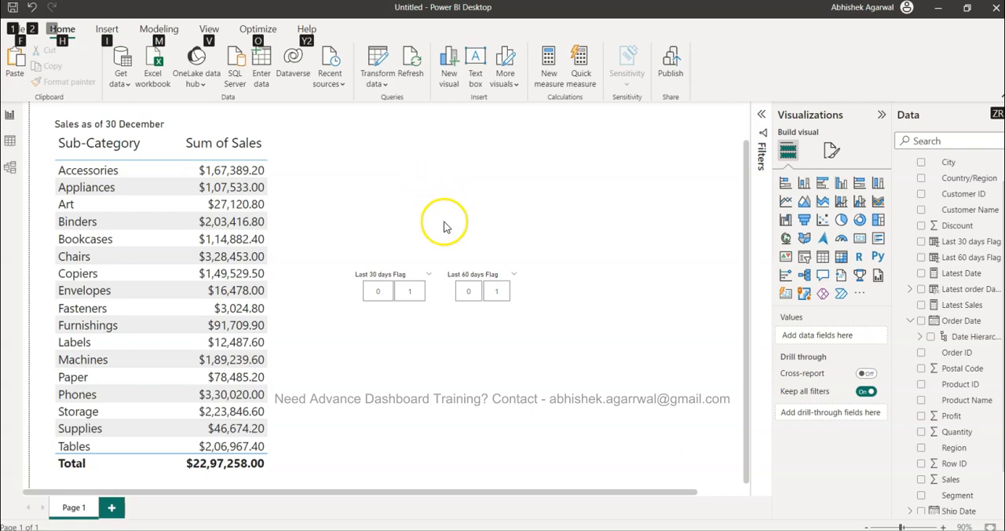
{"action": "mouse_move", "coordinate": [509, 255]}
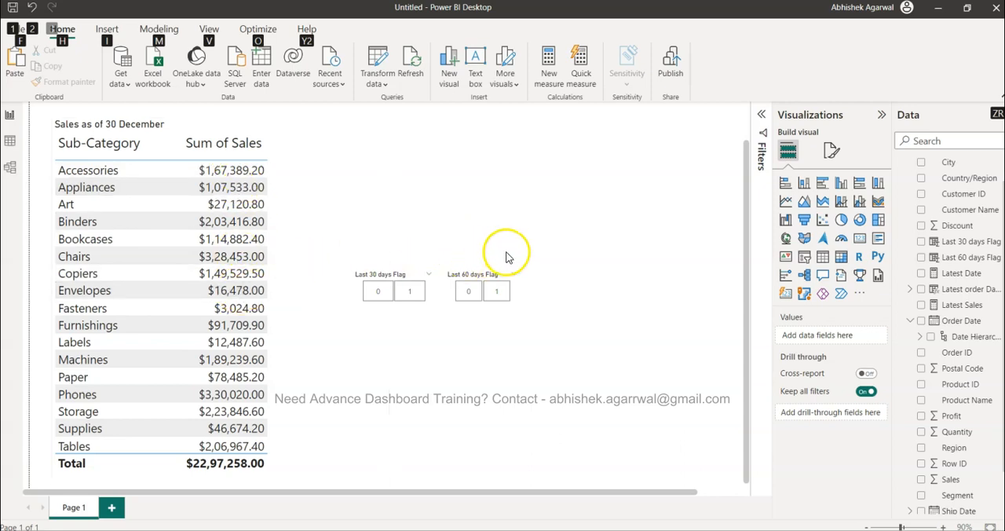
{"action": "mouse_move", "coordinate": [306, 121]}
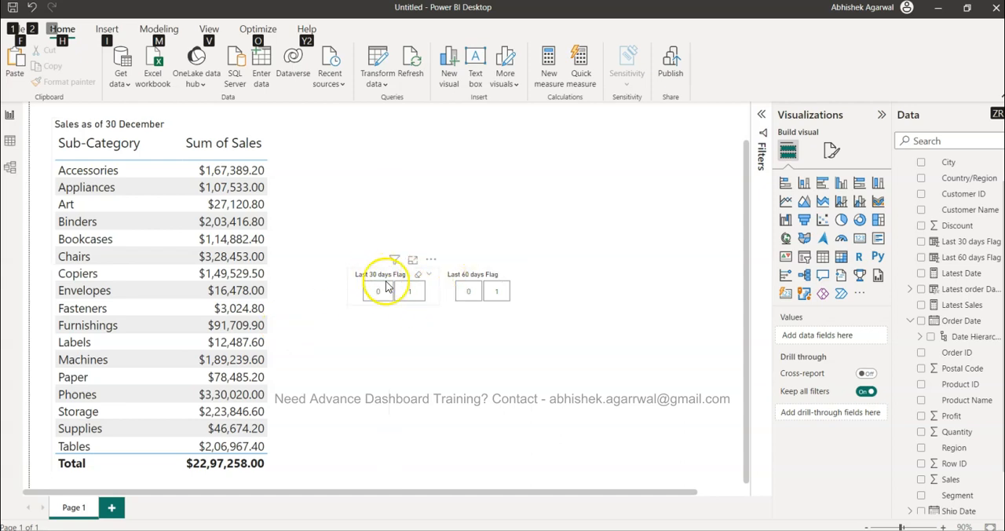
Step: Filter the report table to last 30 days, then last 60 days, clearing each
{"action": "left_click", "coordinate": [409, 290]}
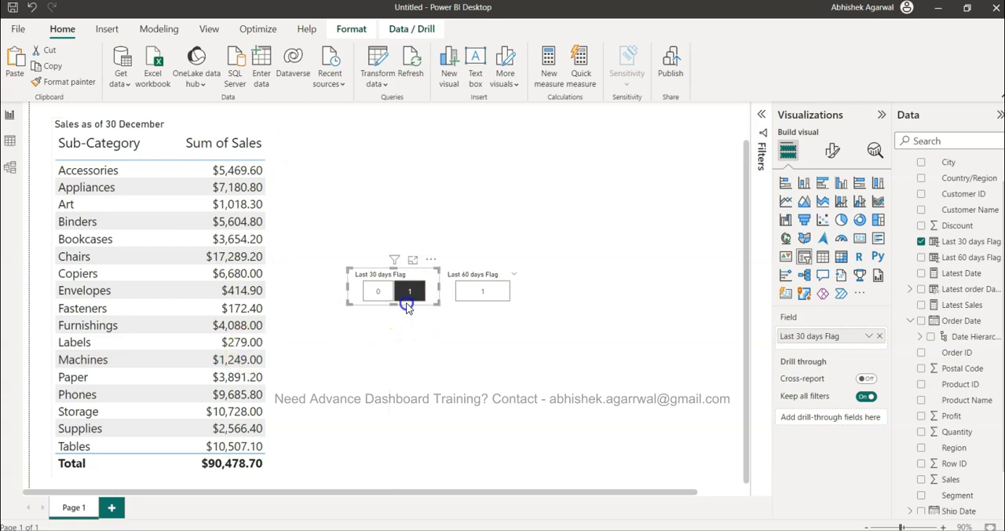
{"action": "left_click", "coordinate": [499, 291]}
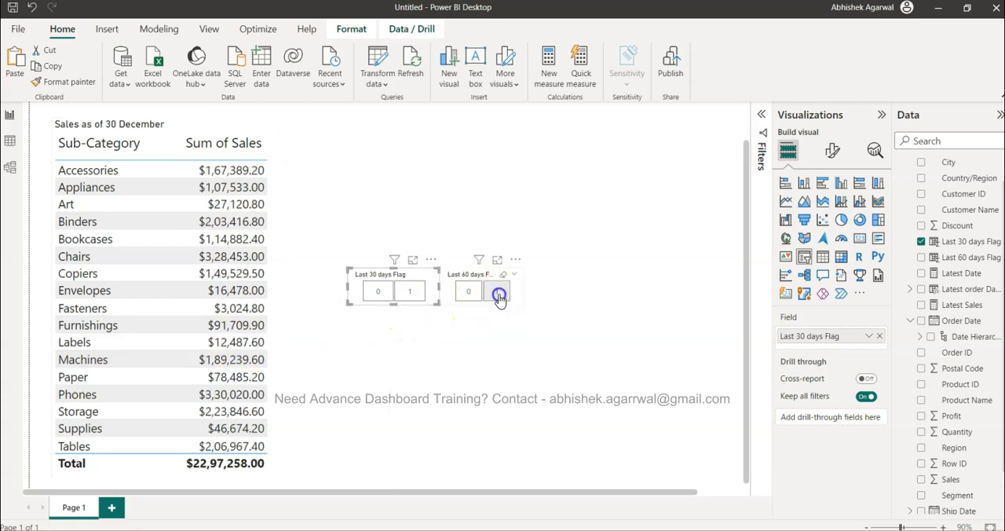
{"action": "left_click", "coordinate": [496, 290]}
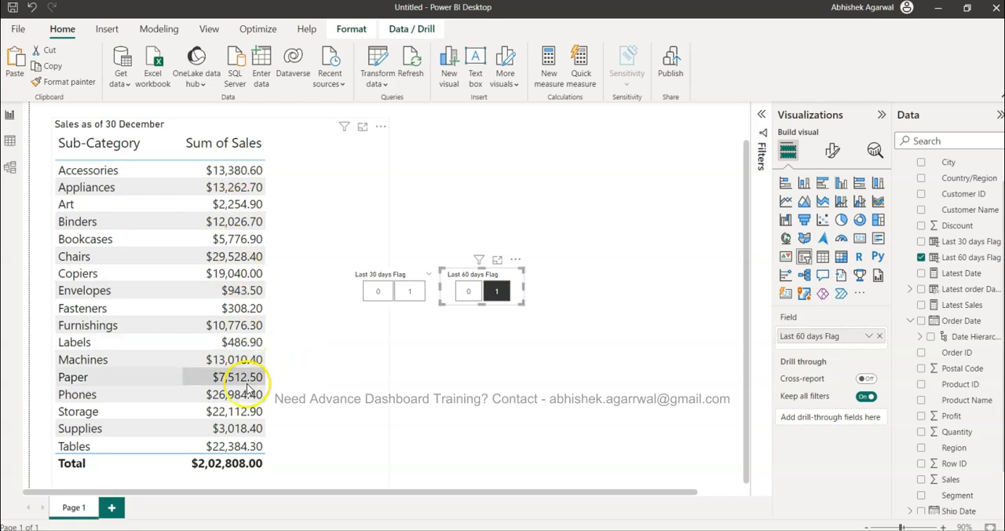
{"action": "mouse_move", "coordinate": [338, 338]}
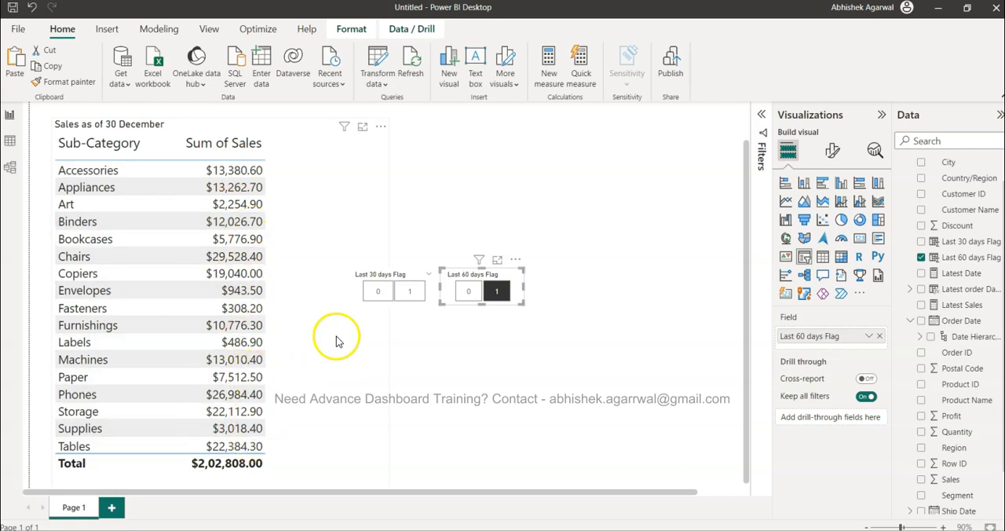
{"action": "left_click", "coordinate": [468, 290]}
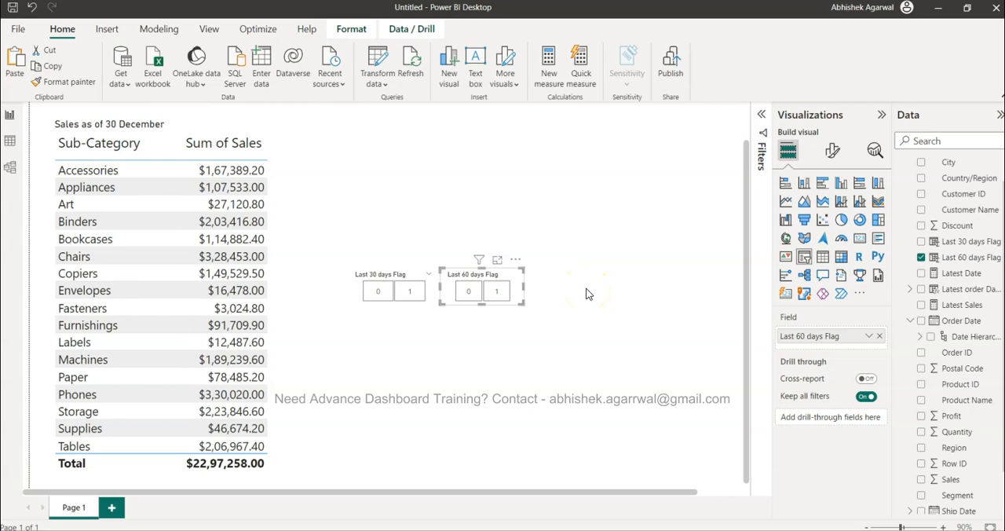
{"action": "left_click", "coordinate": [587, 290]}
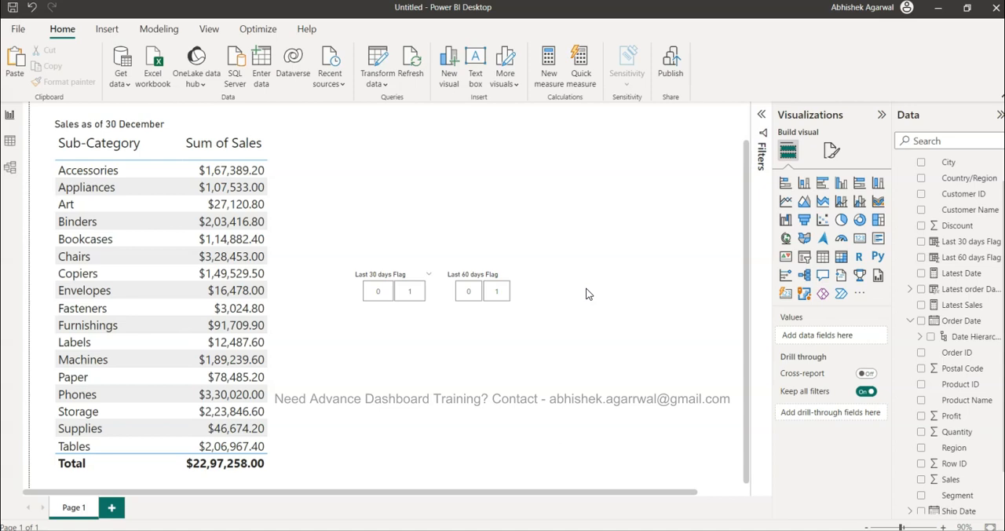
{"action": "mouse_move", "coordinate": [418, 320]}
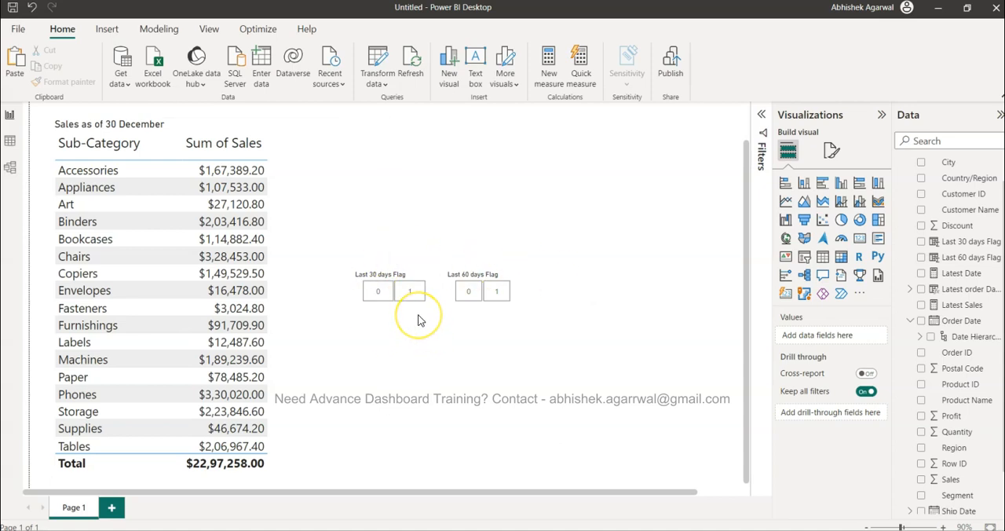
{"action": "mouse_move", "coordinate": [418, 320]}
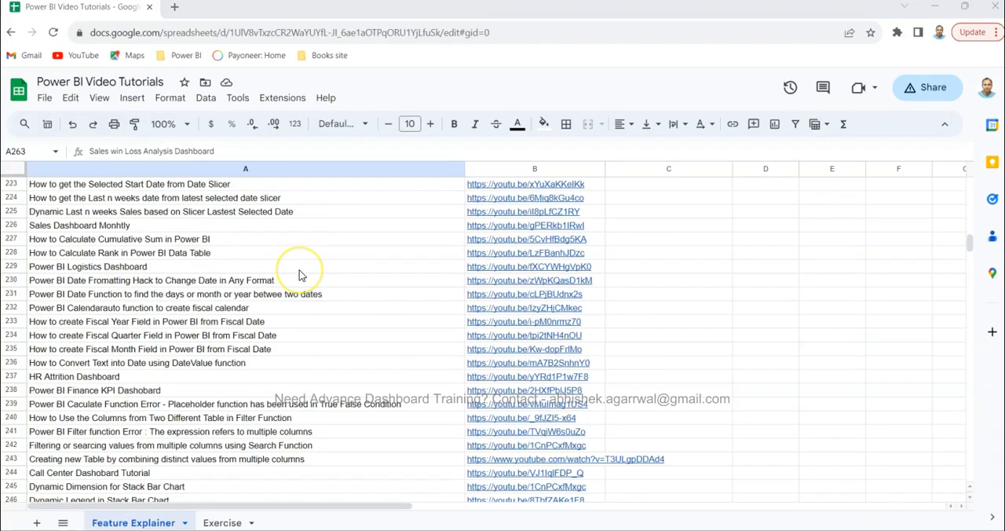
Step: Scroll through the Feature Explainer sheet of Power BI Video Tutorials
{"action": "scroll", "scroll_direction": "up", "scroll_amount": 3}
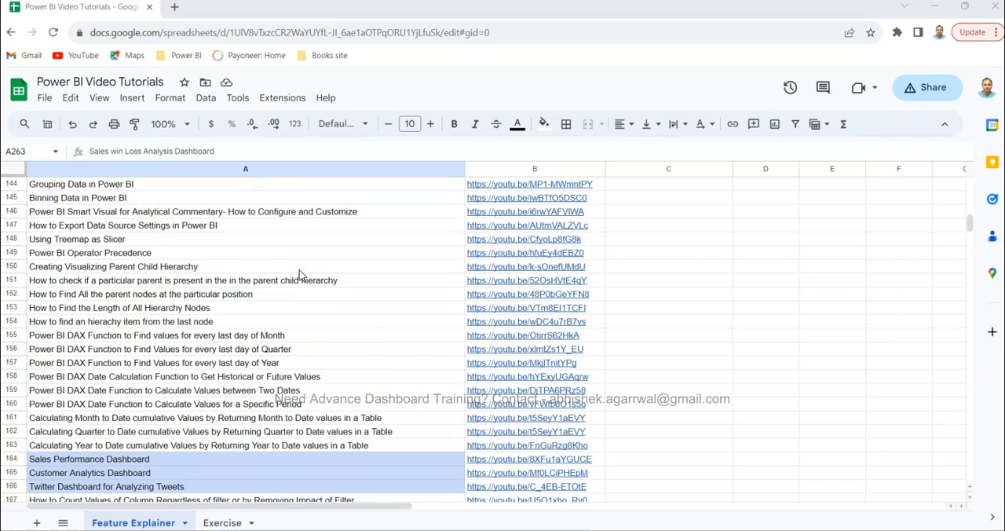
{"action": "scroll", "scroll_direction": "up", "scroll_amount": 3}
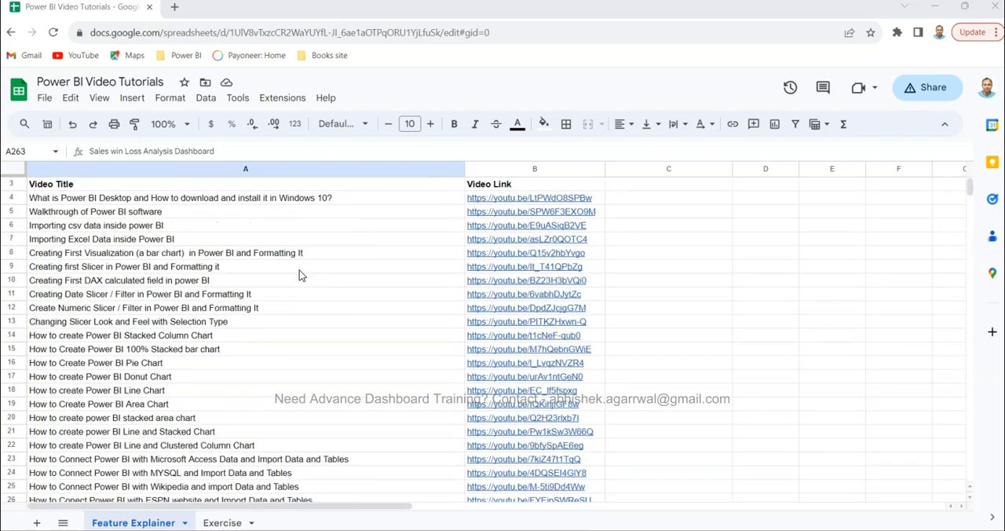
{"action": "scroll", "scroll_direction": "down", "scroll_amount": 3}
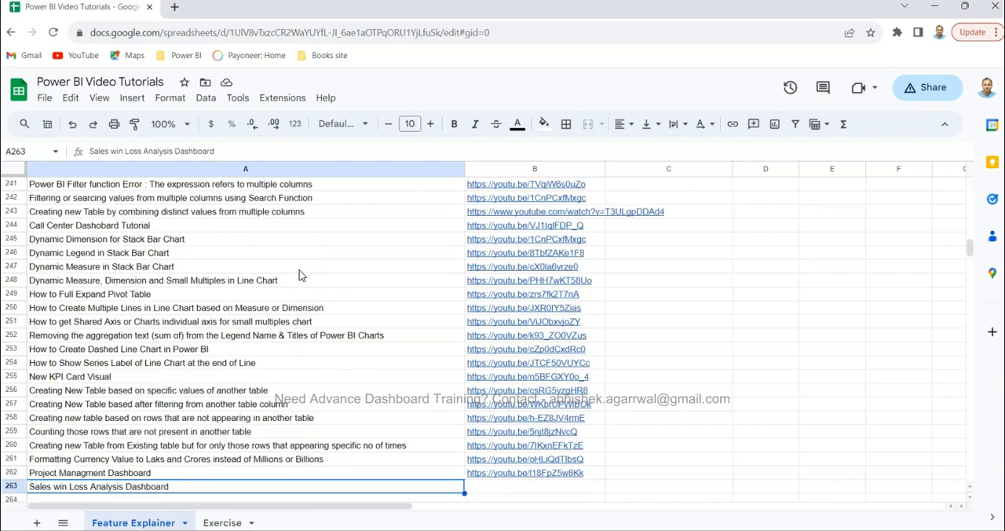
{"action": "scroll", "scroll_direction": "down", "scroll_amount": 3}
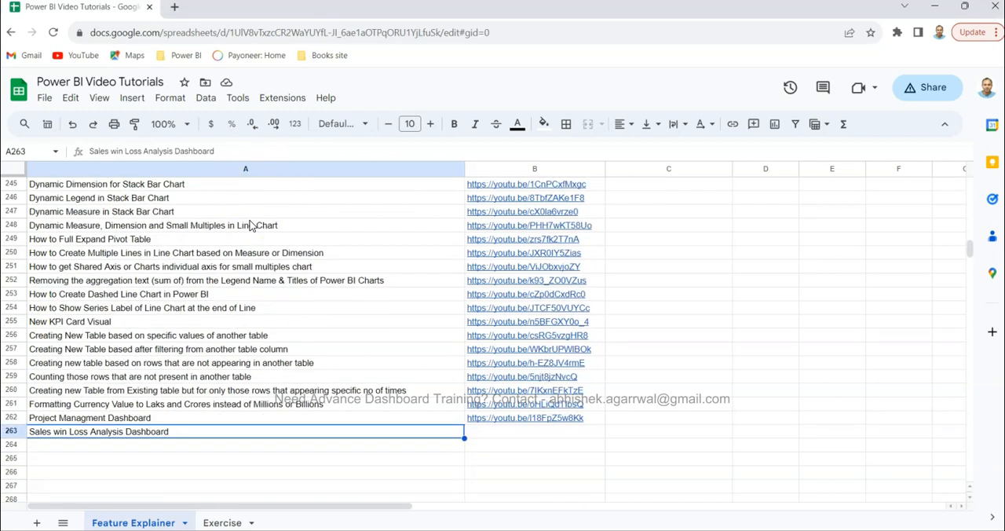
{"action": "mouse_move", "coordinate": [523, 174]}
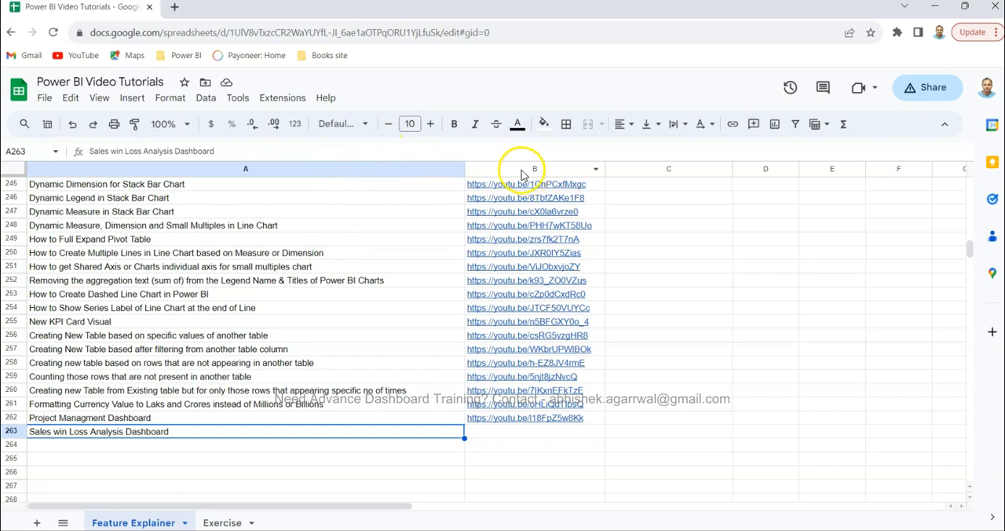
{"action": "mouse_move", "coordinate": [355, 248]}
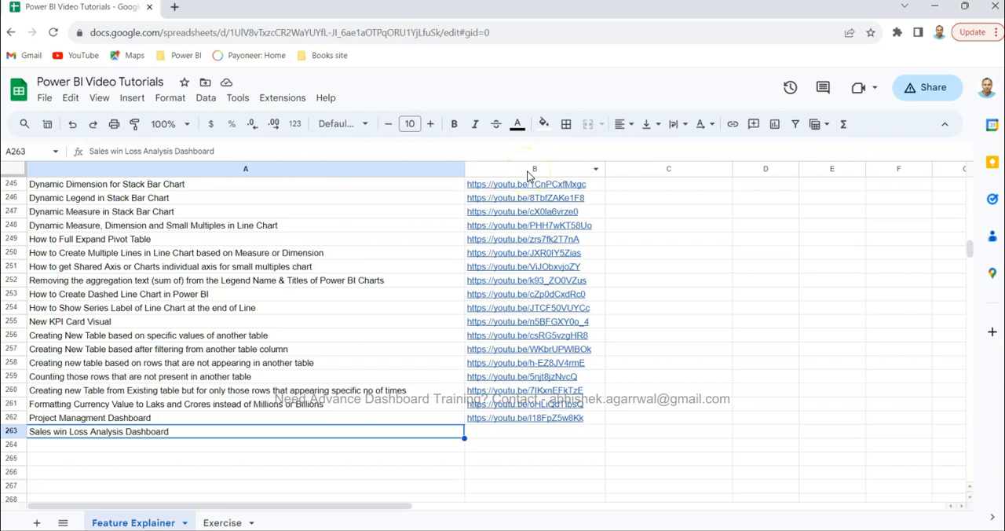
{"action": "mouse_move", "coordinate": [310, 283]}
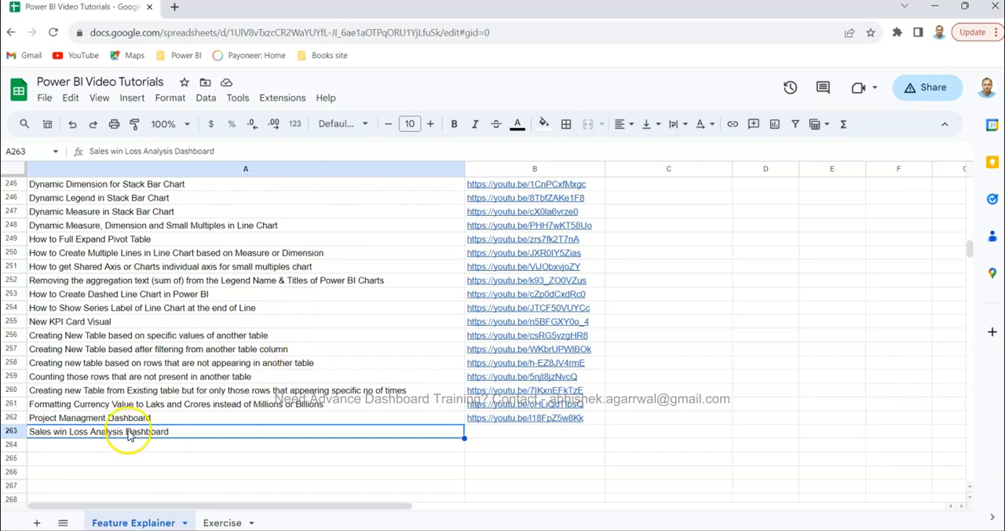
{"action": "mouse_move", "coordinate": [155, 318]}
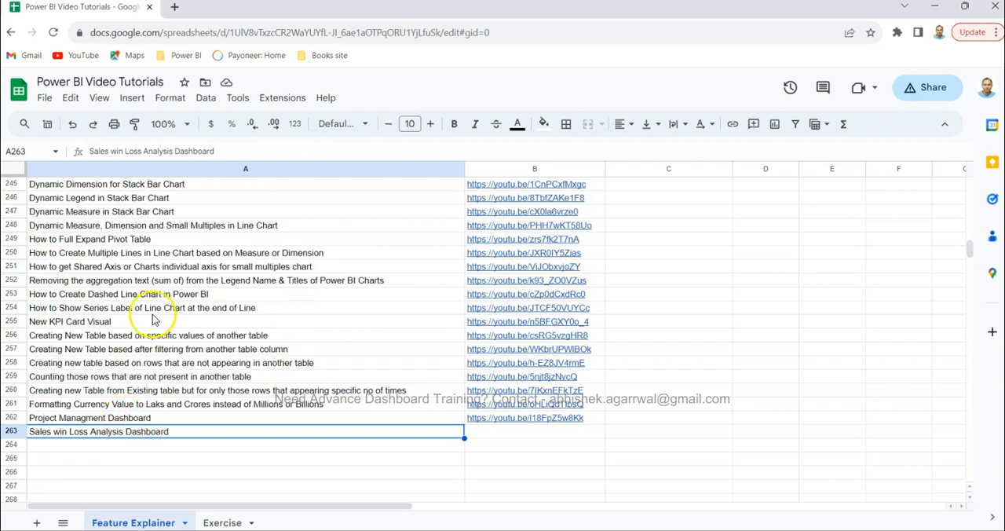
{"action": "mouse_move", "coordinate": [157, 328]}
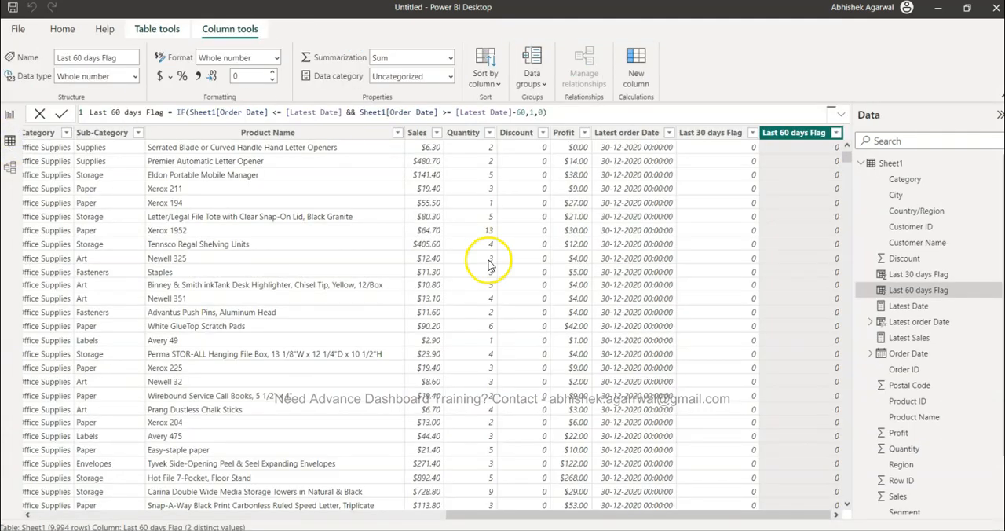
Step: Inspect the Latest order Date formula MAX(Sheet1[Order Date]) and scroll the table sideways
{"action": "left_click", "coordinate": [627, 132]}
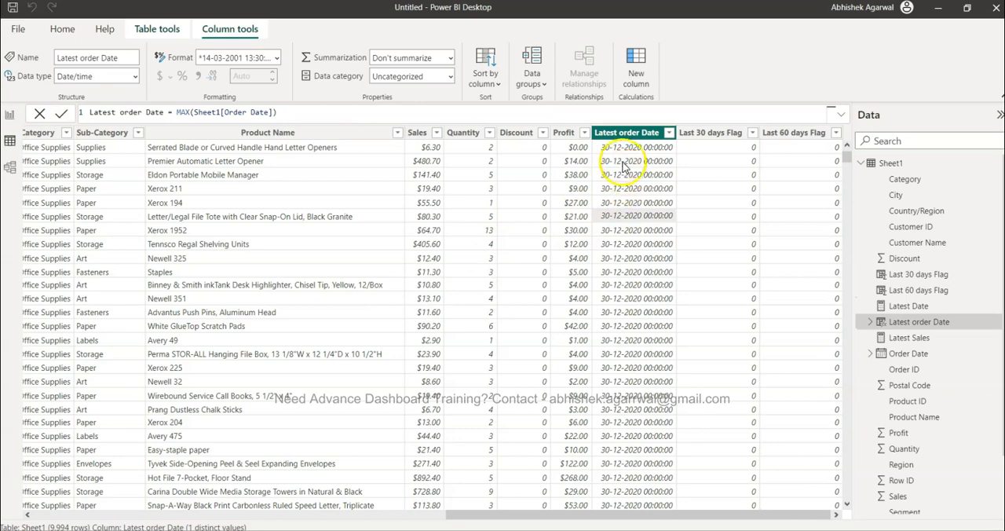
{"action": "scroll", "scroll_direction": "left", "scroll_amount": 3}
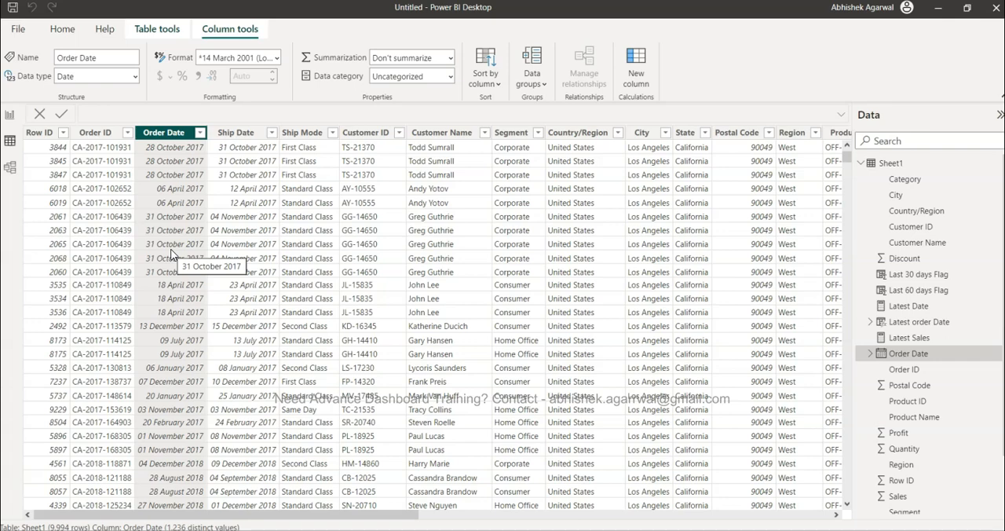
{"action": "scroll", "scroll_direction": "right", "scroll_amount": 3}
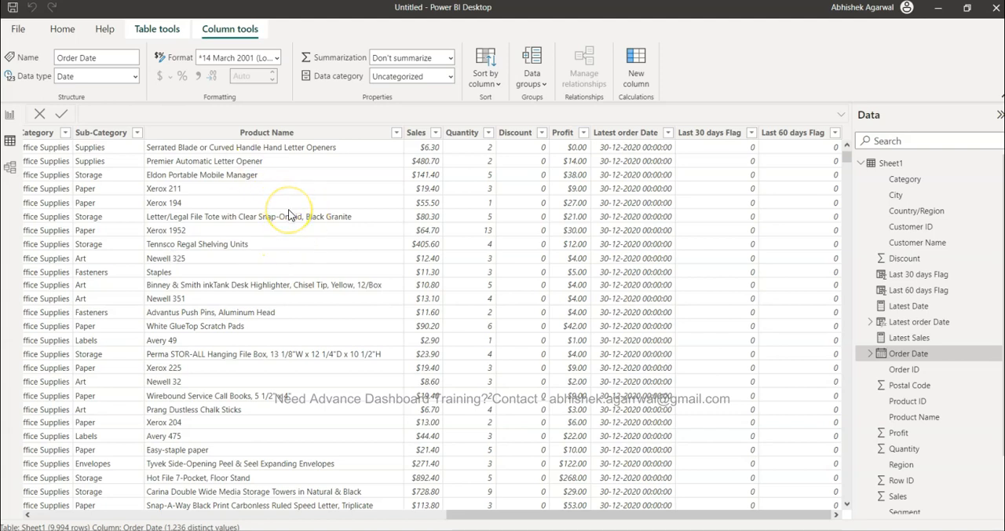
{"action": "mouse_move", "coordinate": [627, 146]}
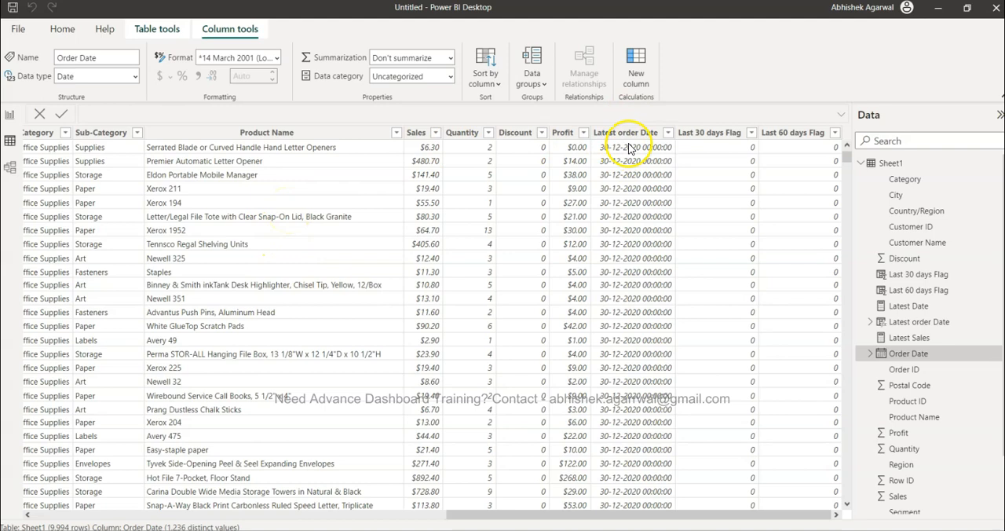
{"action": "left_click", "coordinate": [624, 132]}
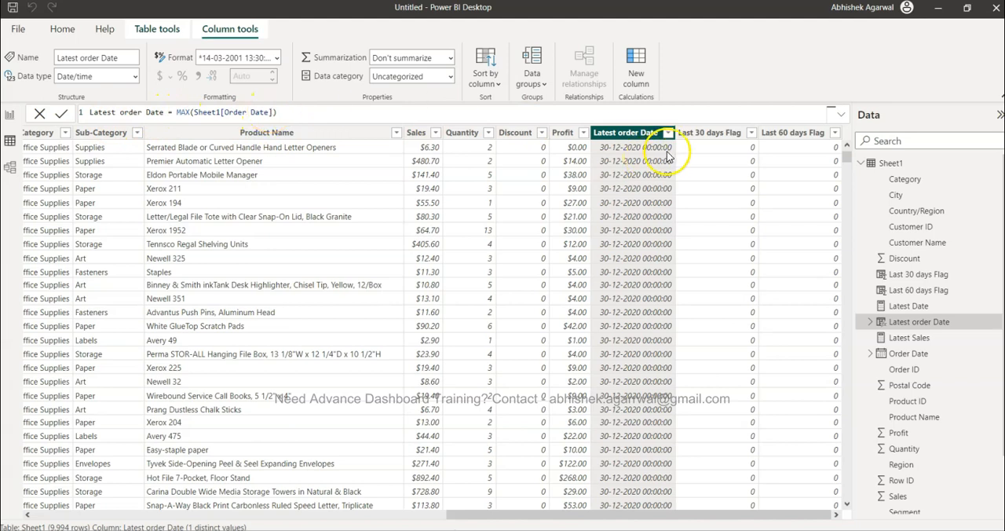
{"action": "left_click", "coordinate": [668, 132]}
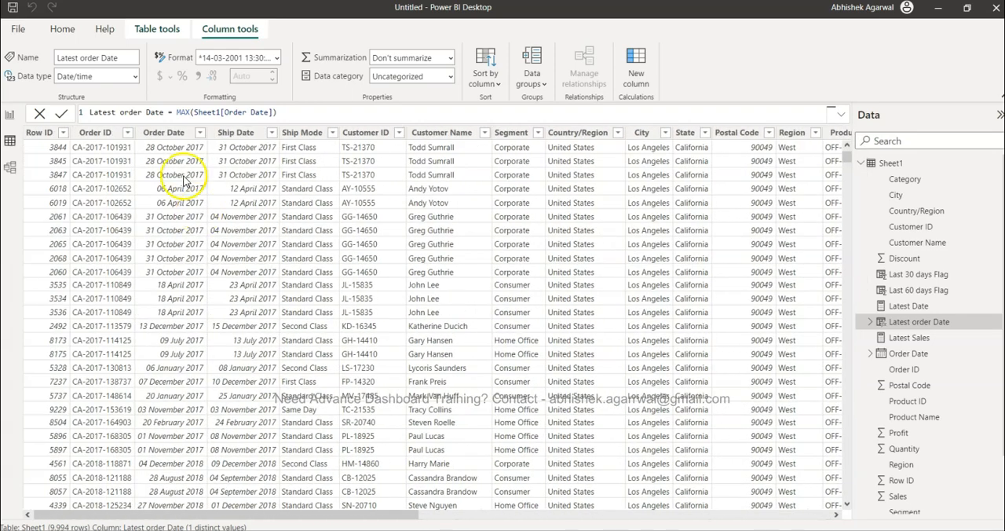
{"action": "left_click", "coordinate": [198, 132]}
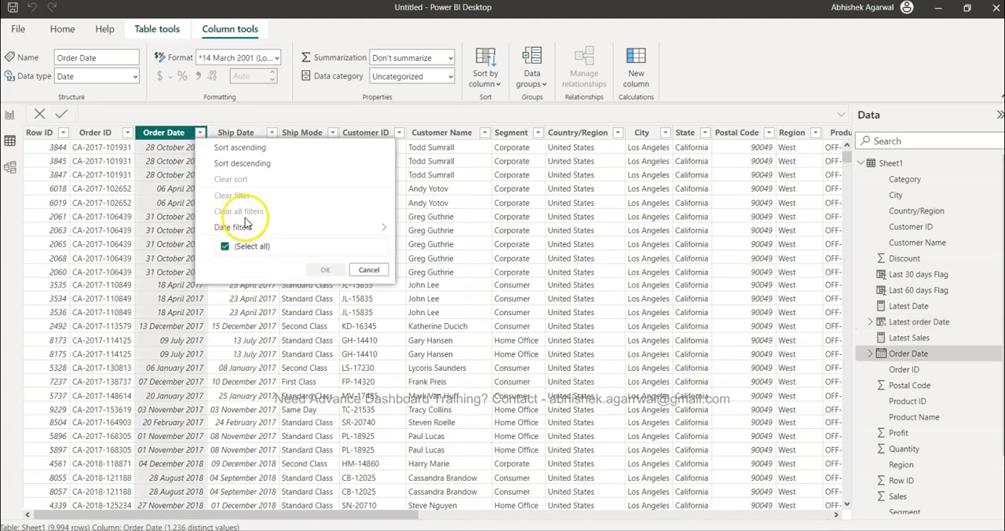
{"action": "left_click", "coordinate": [385, 227]}
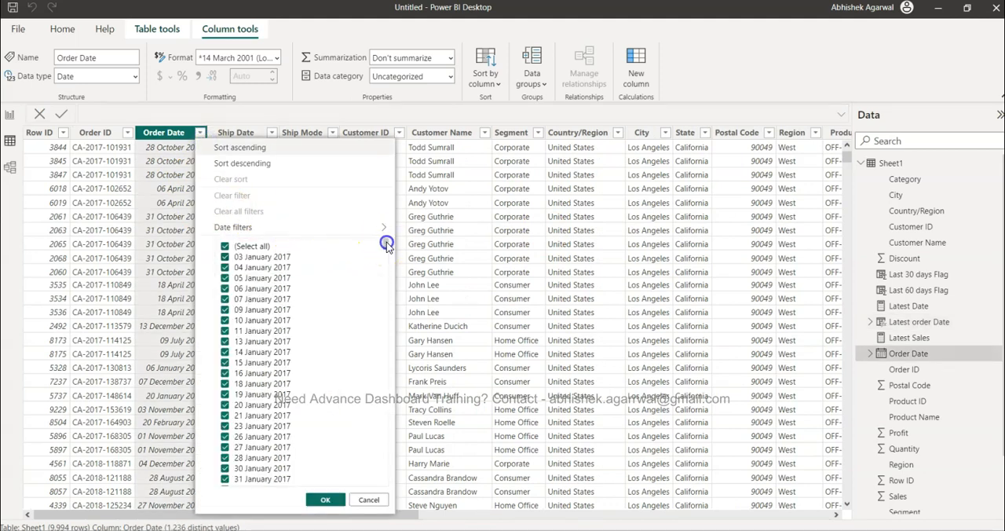
{"action": "scroll", "scroll_direction": "down", "scroll_amount": 3}
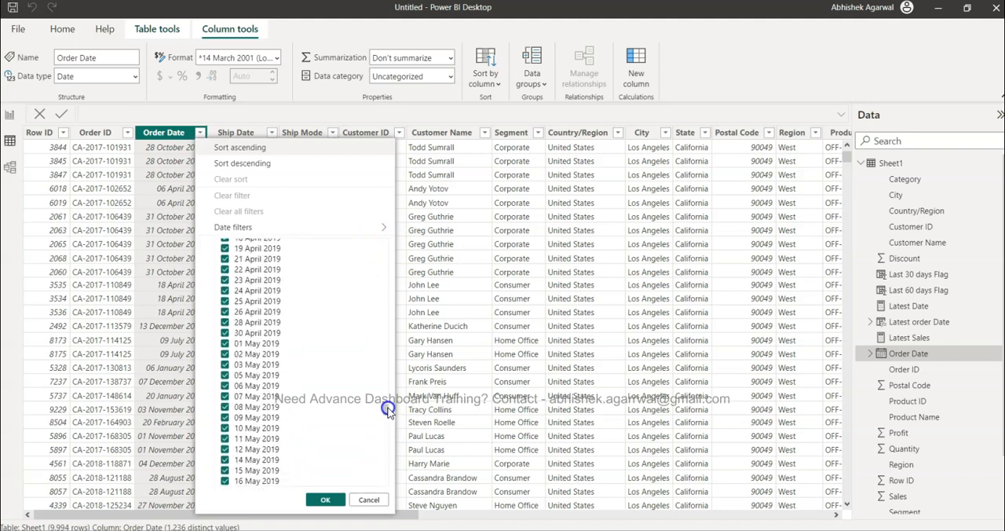
{"action": "scroll", "scroll_direction": "down", "scroll_amount": 3}
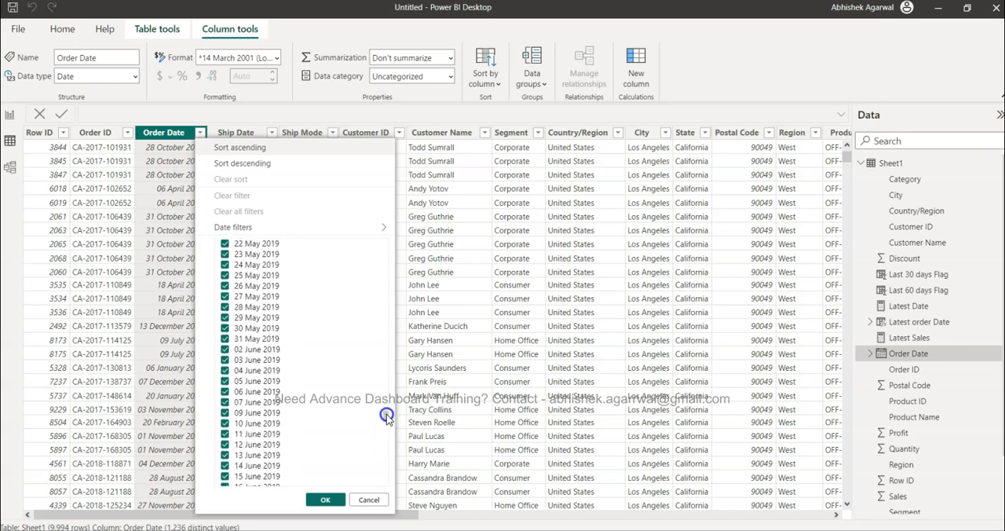
{"action": "scroll", "scroll_direction": "up", "scroll_amount": 3}
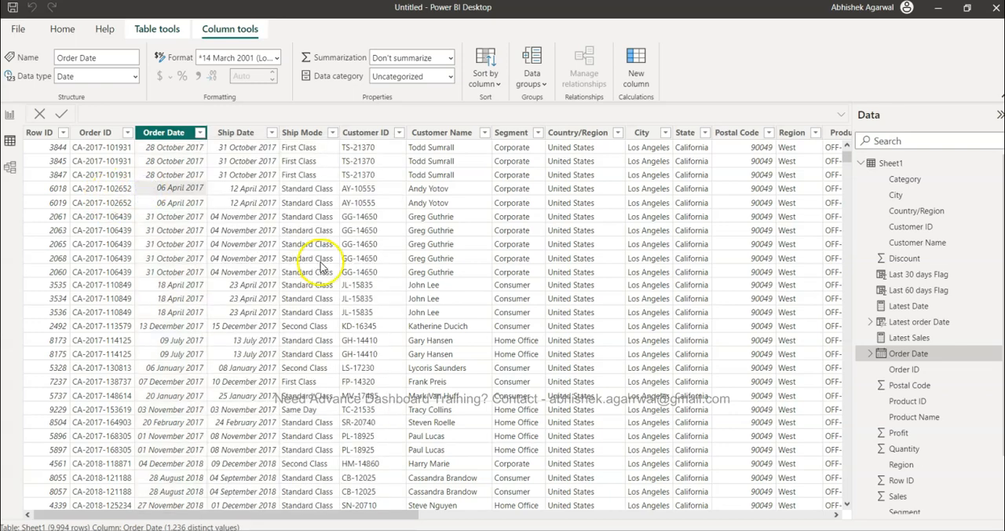
{"action": "scroll", "scroll_direction": "right", "scroll_amount": 3}
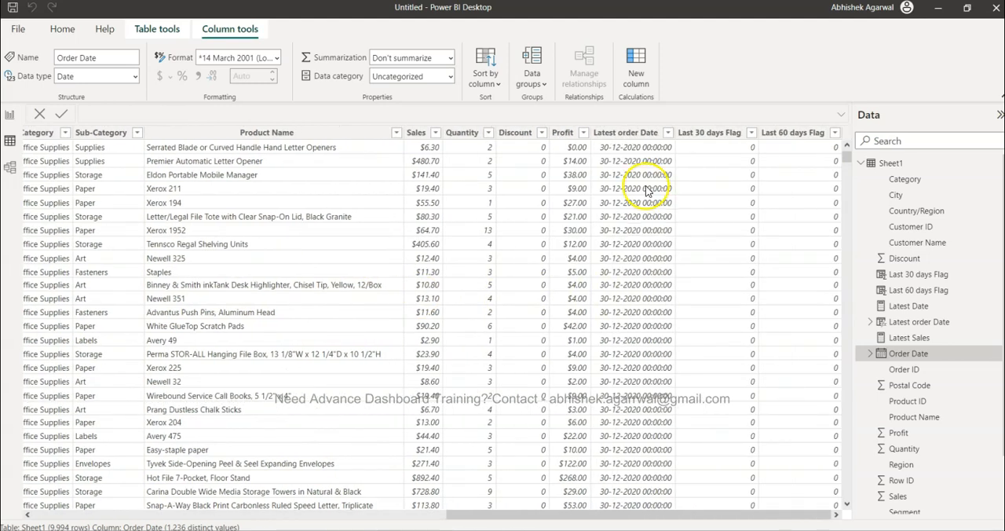
{"action": "mouse_move", "coordinate": [645, 286]}
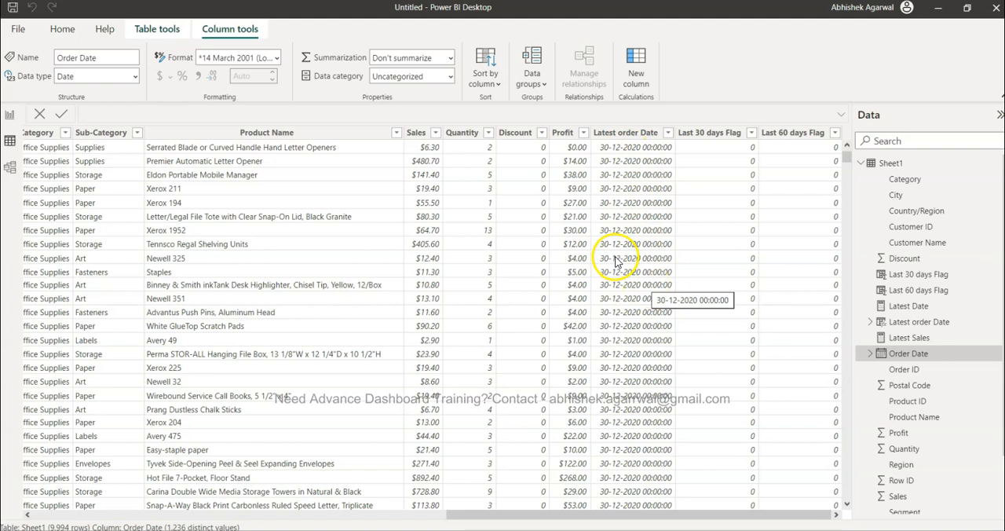
{"action": "mouse_move", "coordinate": [695, 168]}
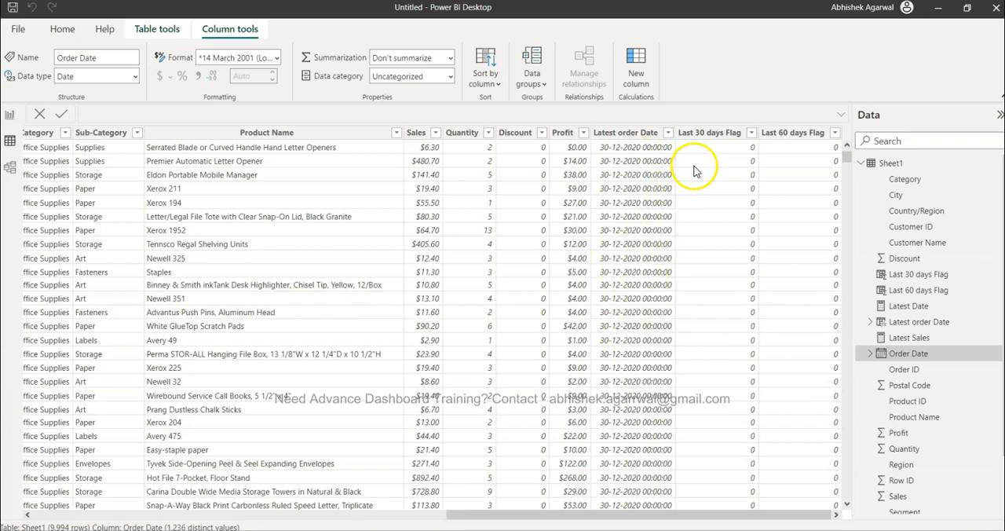
Step: View the IF formulas of the Last 30 days Flag and Last 60 days Flag columns
{"action": "left_click", "coordinate": [709, 132]}
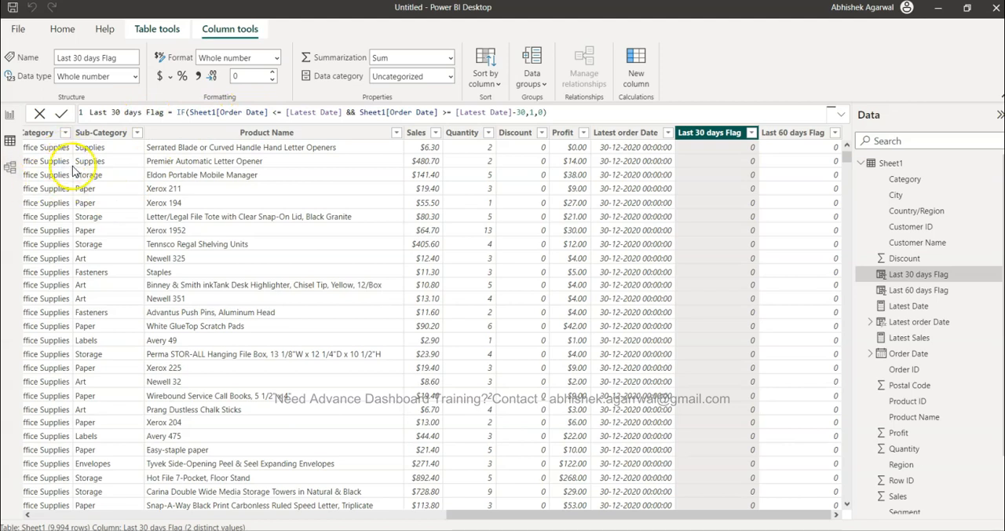
{"action": "mouse_move", "coordinate": [239, 129]}
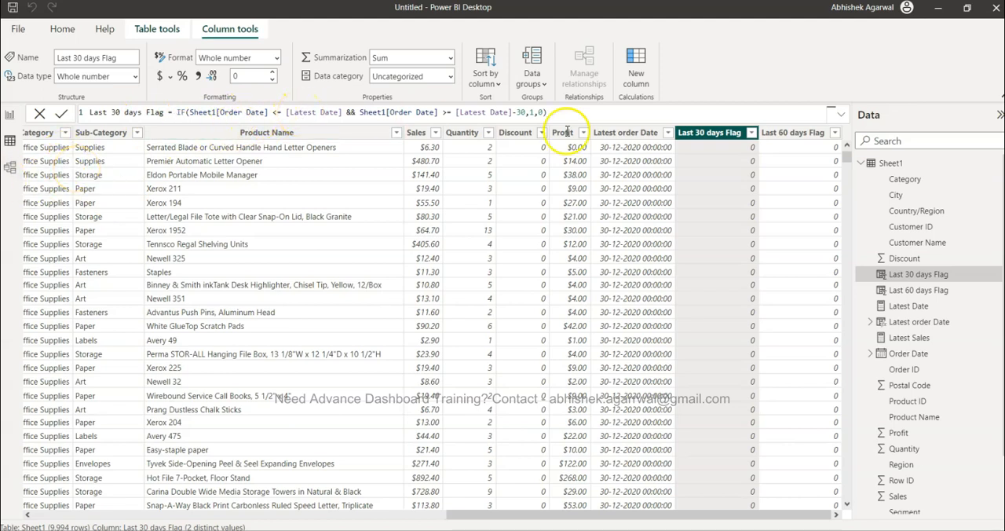
{"action": "mouse_move", "coordinate": [632, 210]}
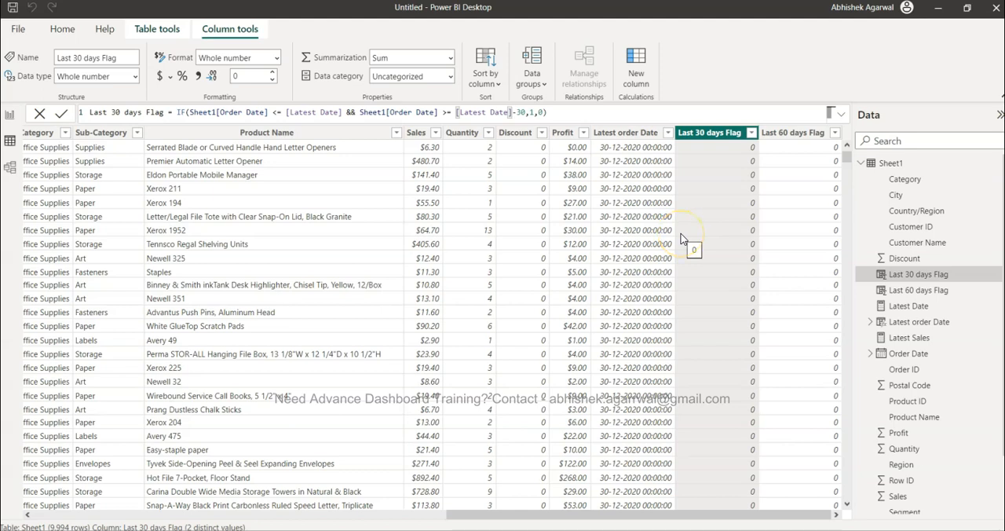
{"action": "mouse_move", "coordinate": [706, 208]}
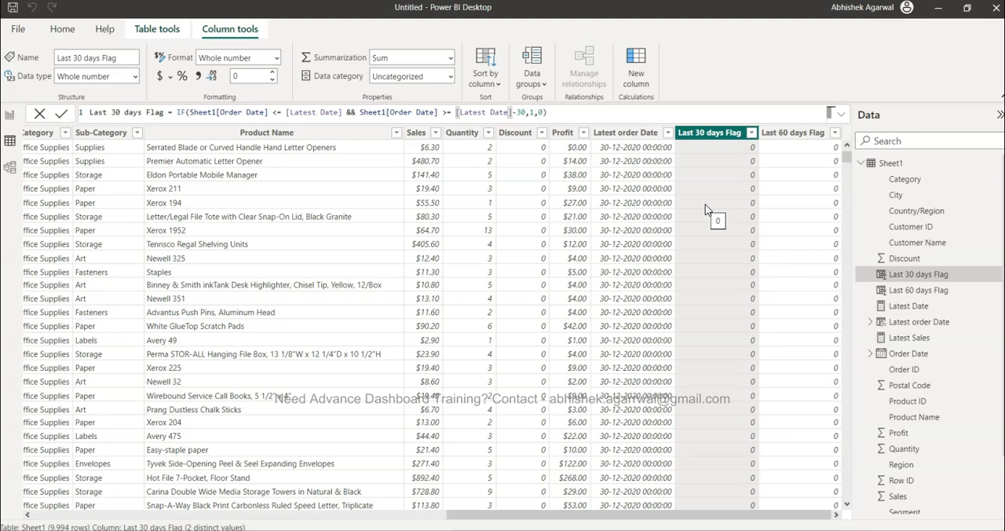
{"action": "mouse_move", "coordinate": [720, 238]}
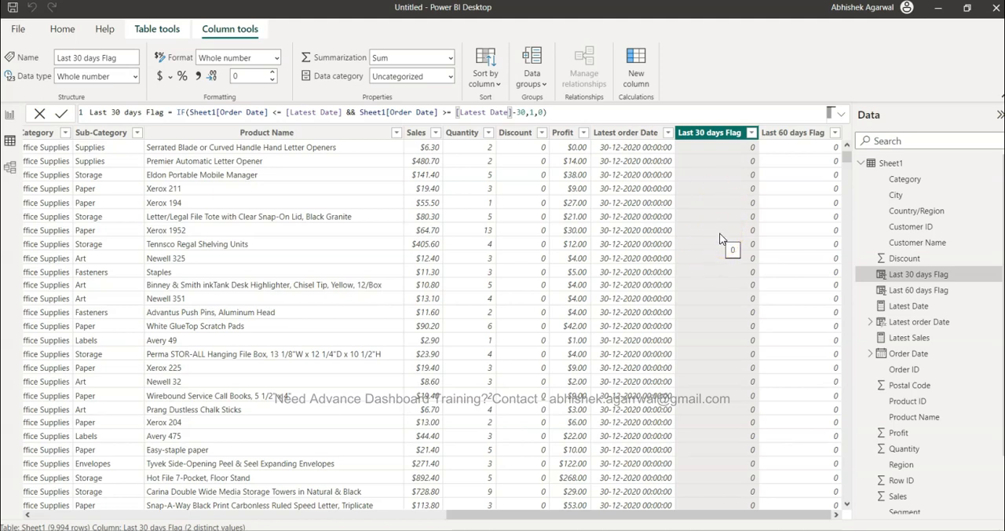
{"action": "left_click", "coordinate": [792, 132]}
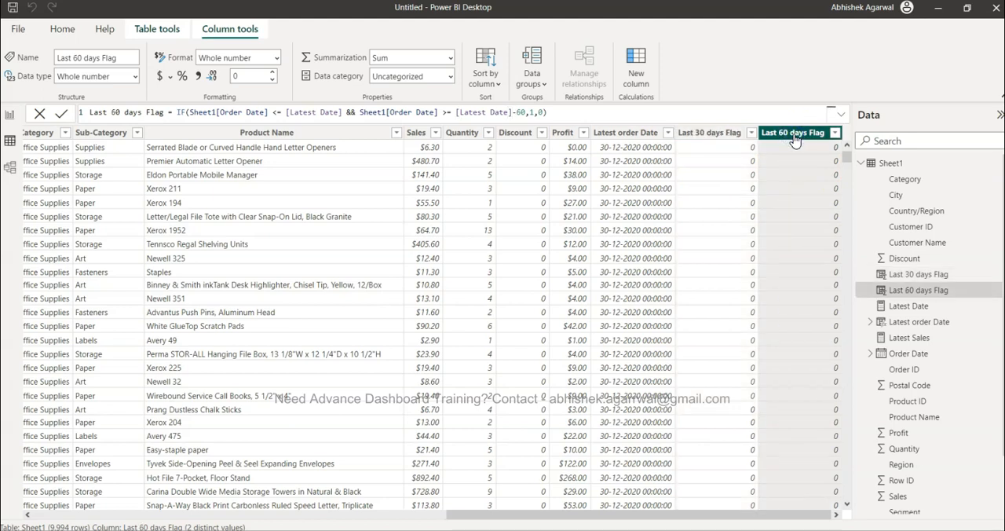
{"action": "mouse_move", "coordinate": [795, 212]}
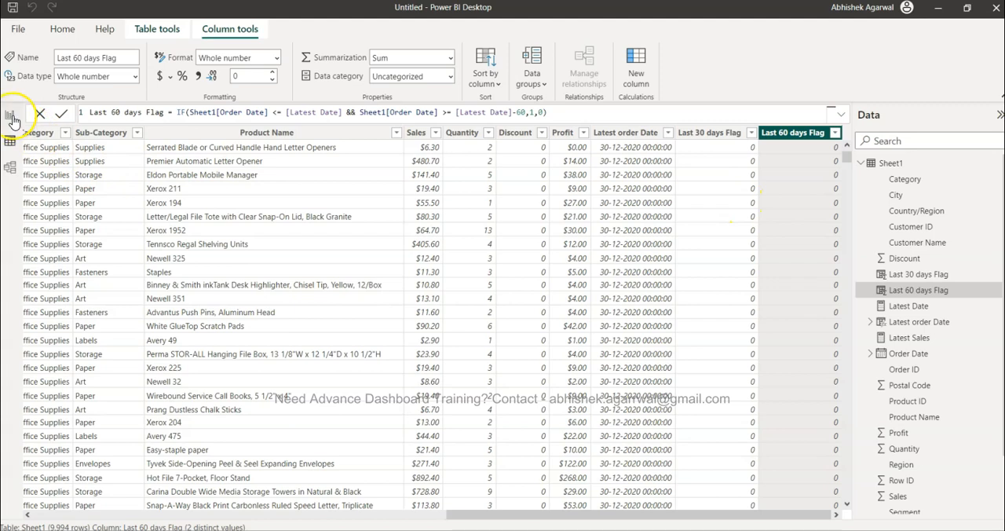
Step: In Report view, clear the 30-day slicer and set Last 60 days Flag to 1
{"action": "left_click", "coordinate": [11, 144]}
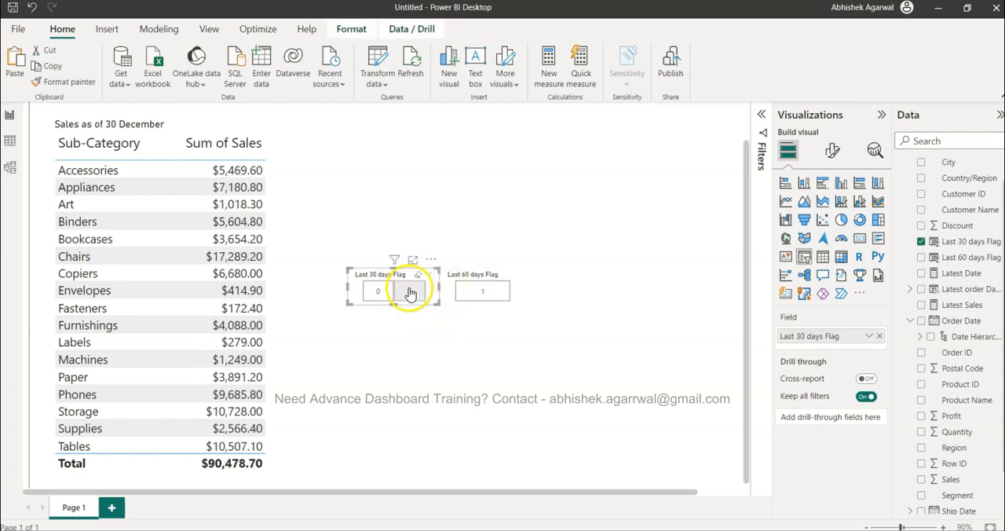
{"action": "left_click", "coordinate": [500, 291]}
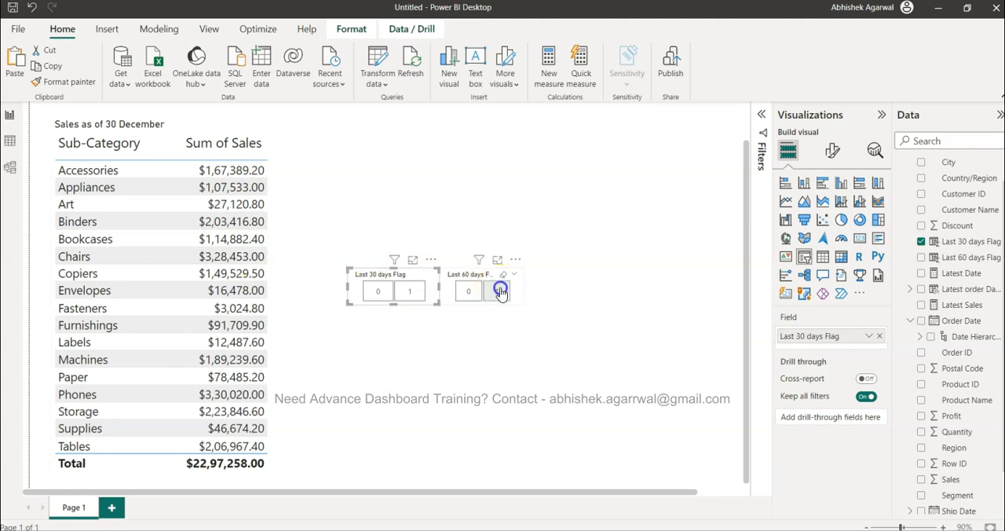
{"action": "left_click", "coordinate": [496, 290]}
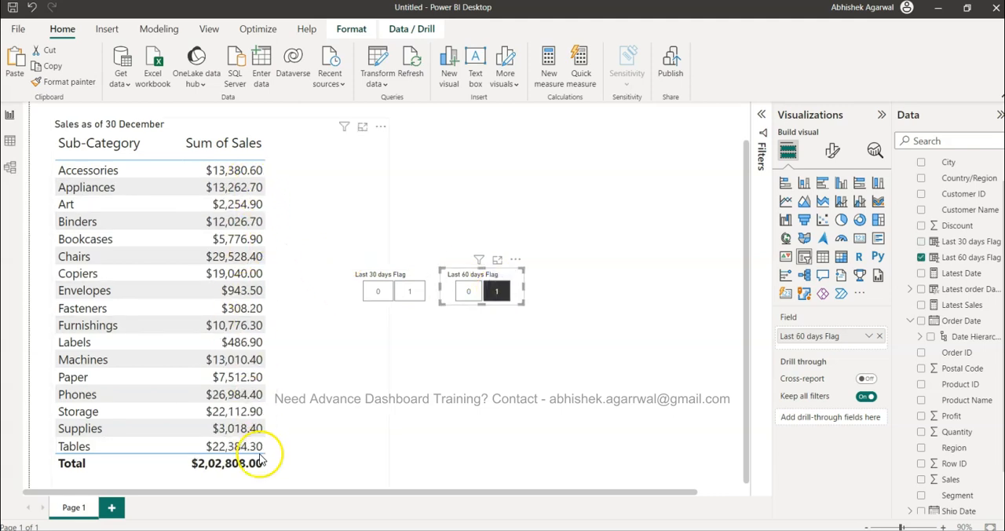
{"action": "left_click", "coordinate": [453, 426]}
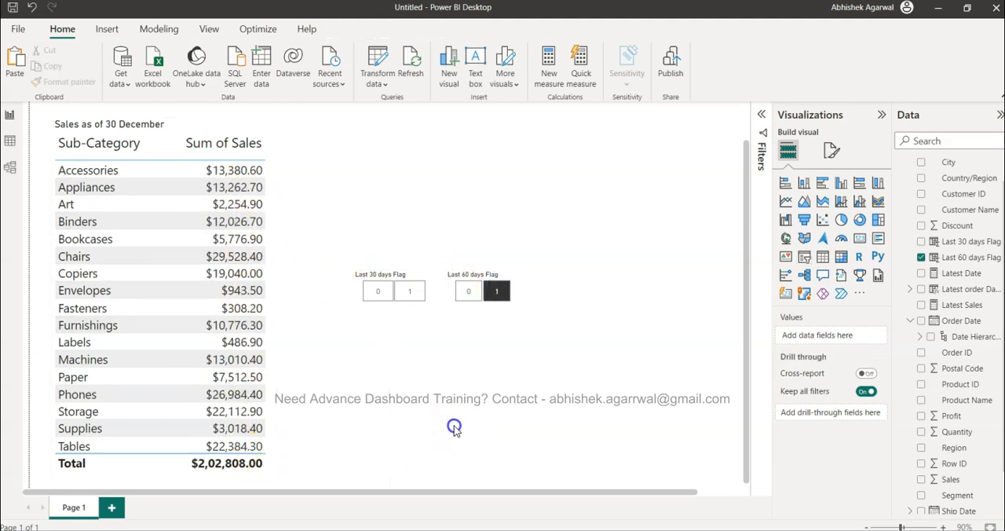
{"action": "mouse_move", "coordinate": [457, 430]}
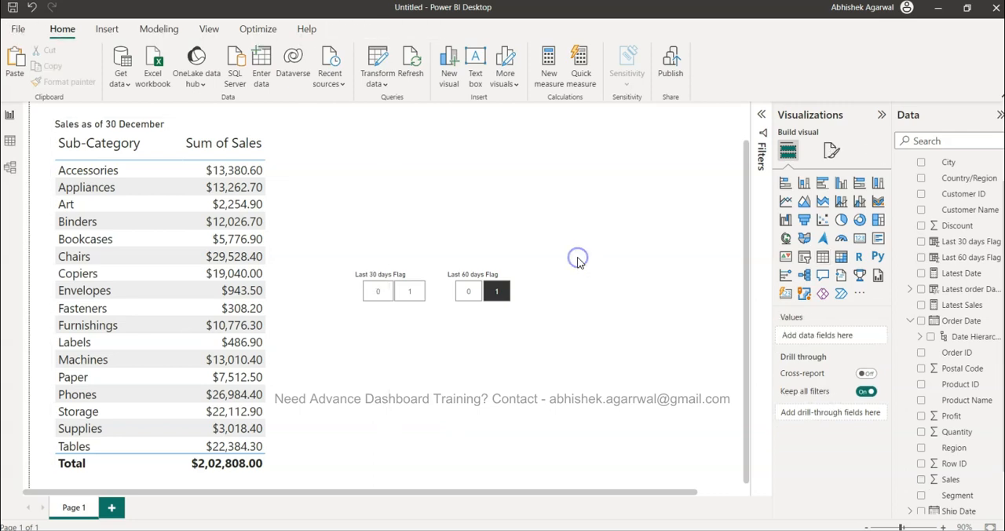
{"action": "mouse_move", "coordinate": [595, 259]}
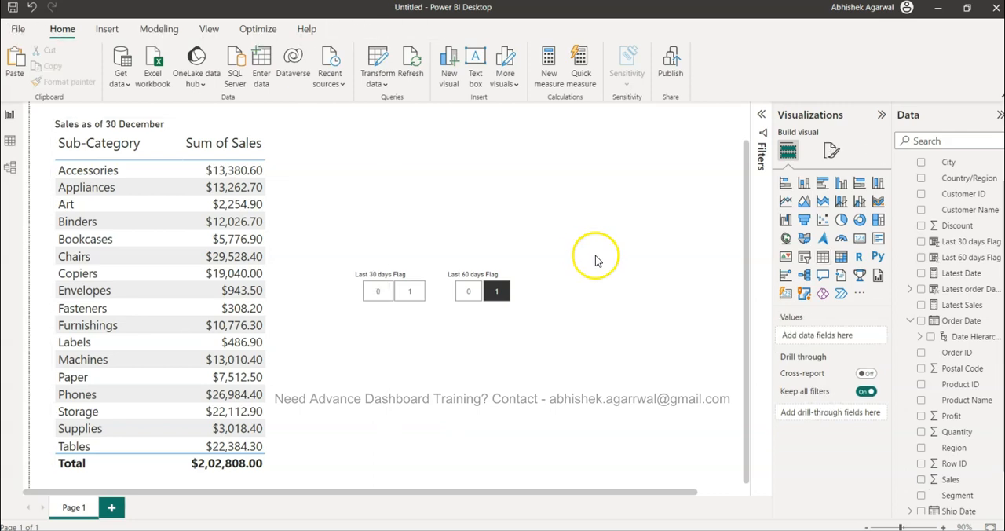